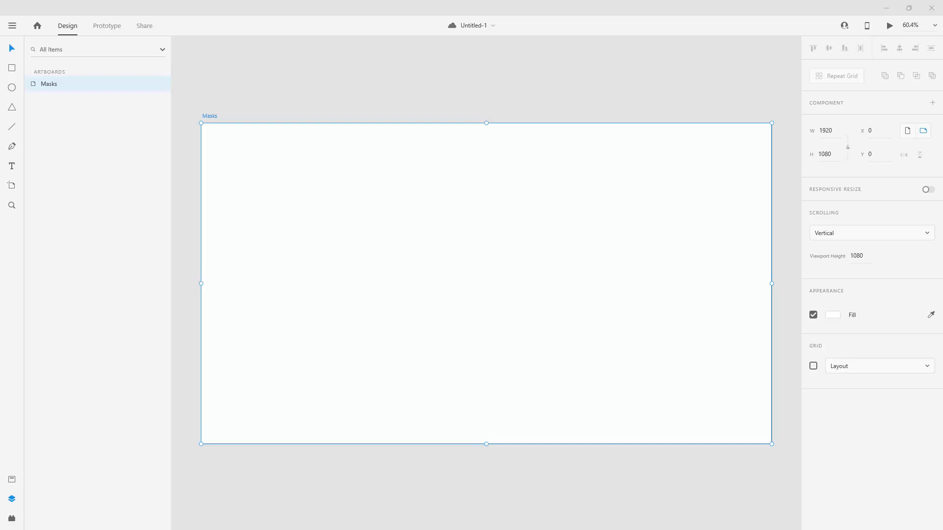
pyautogui.moveTo(11, 88)
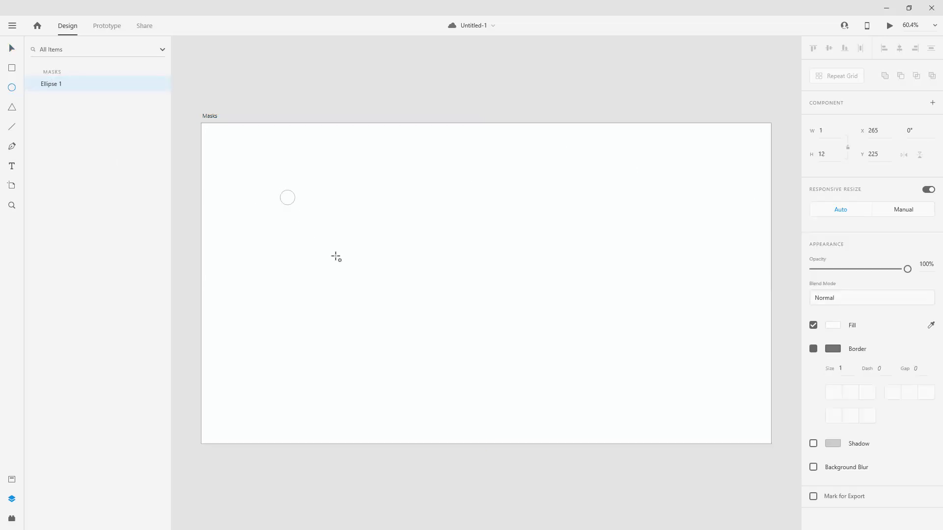
# Step: Draw a 210 by 210 circle and fill it with the woman-1245817_1920 photo
pyautogui.moveTo(287, 197); pyautogui.dragTo(343, 254)
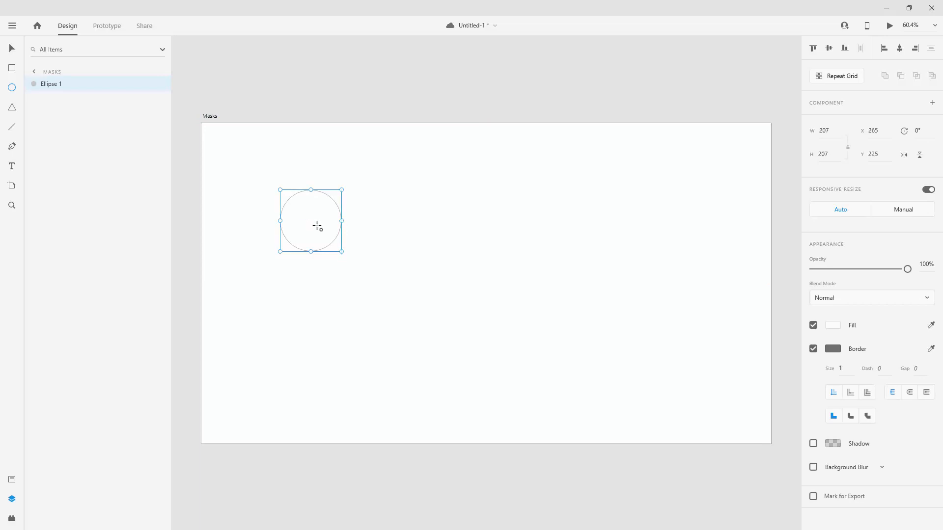
pyautogui.click(824, 130)
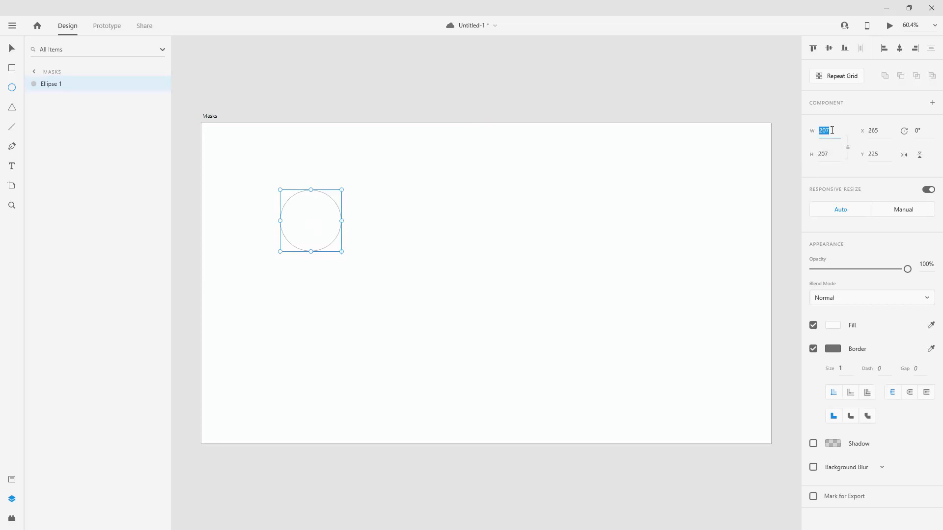
pyautogui.write('210')
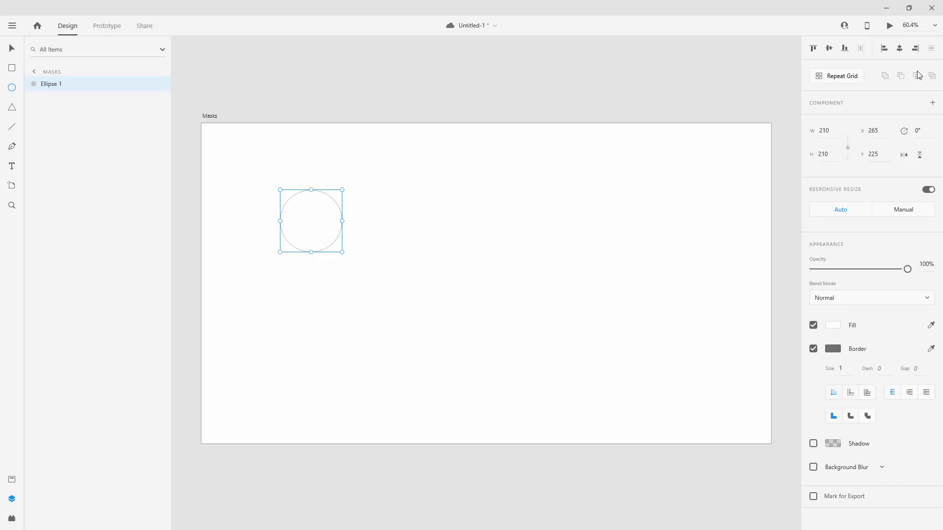
pyautogui.moveTo(311, 221); pyautogui.dragTo(485, 282)
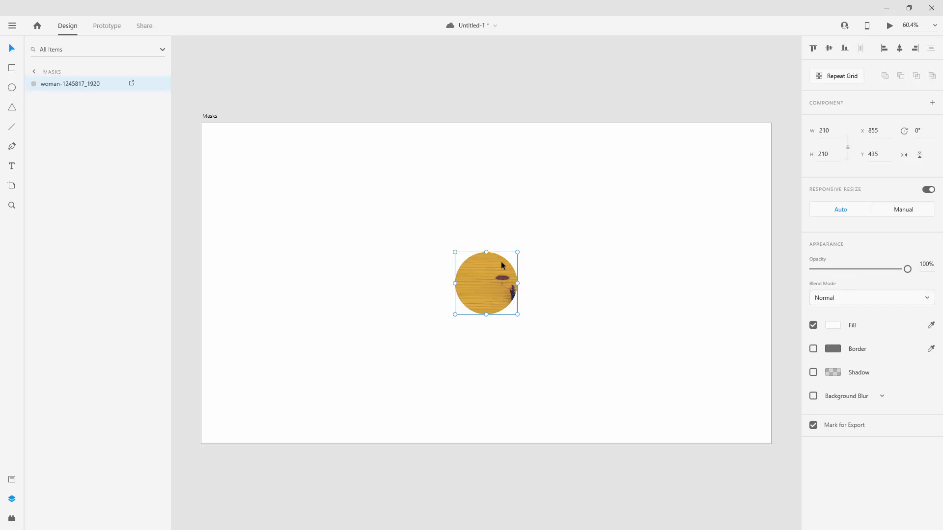
pyautogui.moveTo(502, 266)
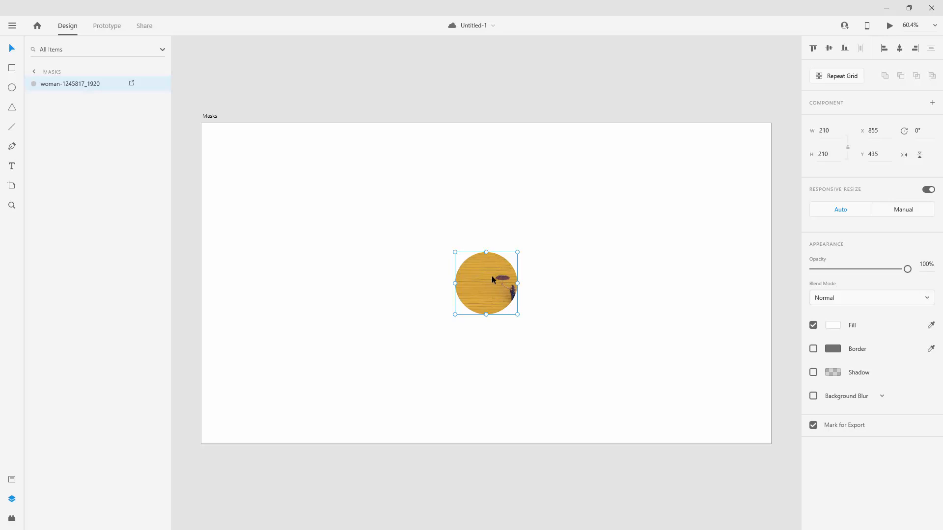
pyautogui.moveTo(503, 283)
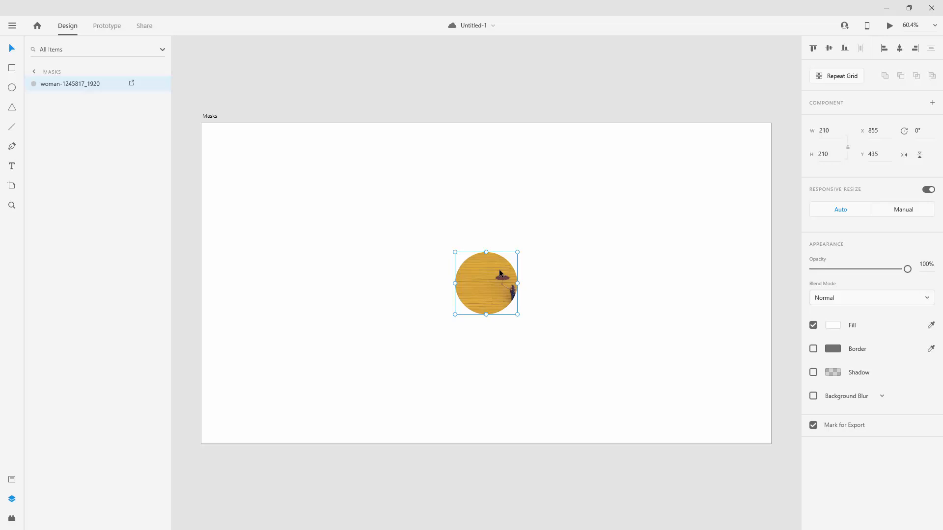
pyautogui.moveTo(490, 283)
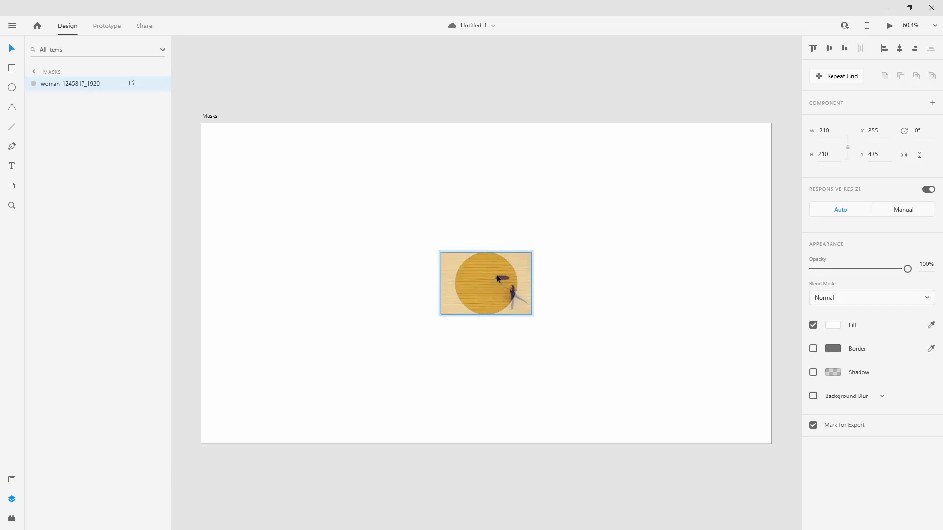
# Step: Enlarge and shift the masked photo so the woman with her umbrella shows
pyautogui.moveTo(499, 279); pyautogui.dragTo(475, 279)
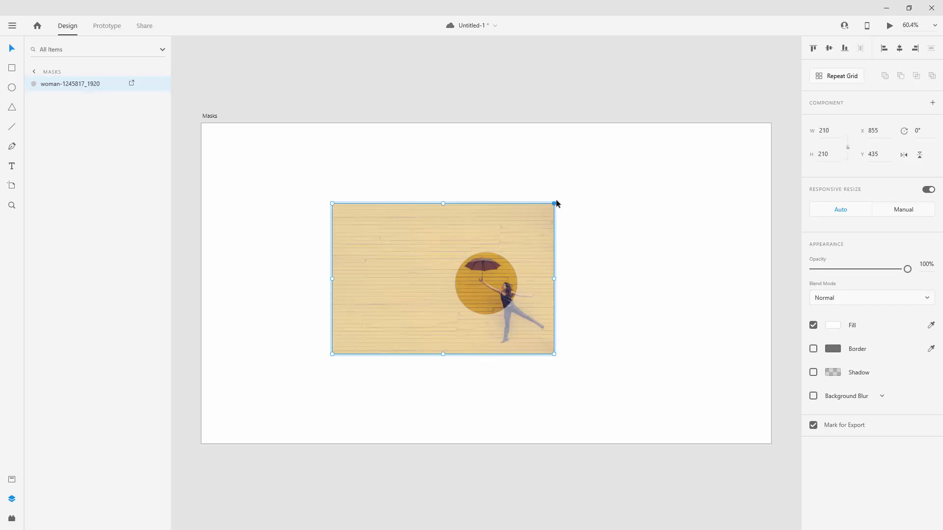
pyautogui.moveTo(548, 375)
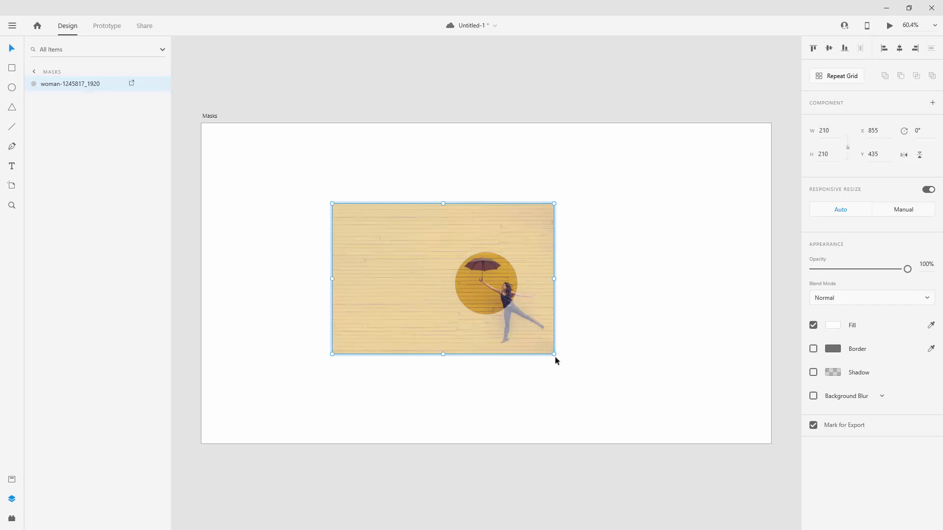
pyautogui.moveTo(937, 312)
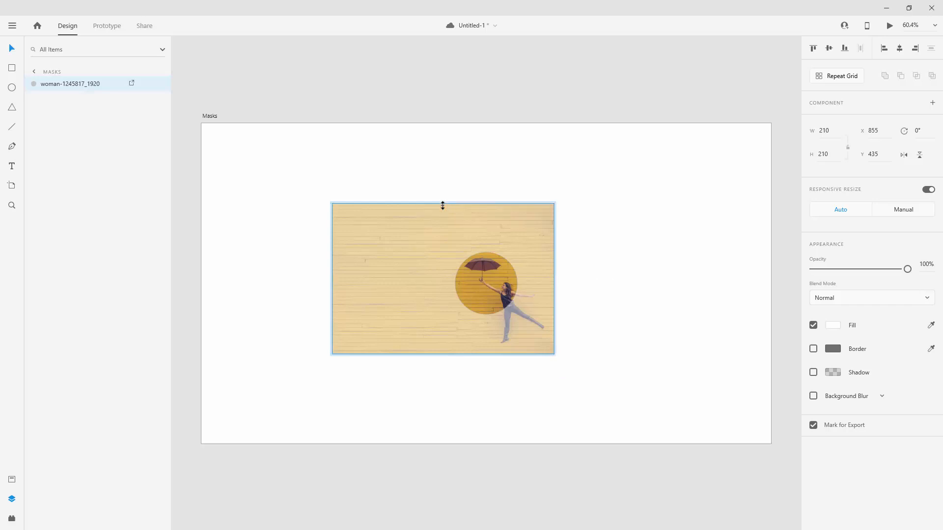
pyautogui.moveTo(442, 206); pyautogui.dragTo(458, 286)
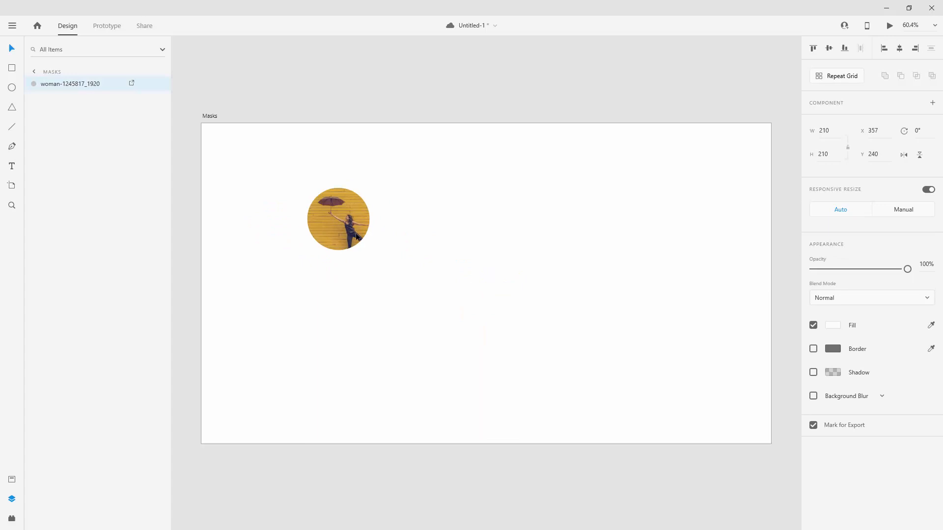
# Step: Replace the circle's fill with the woman-1209677 photo and select its layer
pyautogui.moveTo(337, 219); pyautogui.dragTo(344, 240)
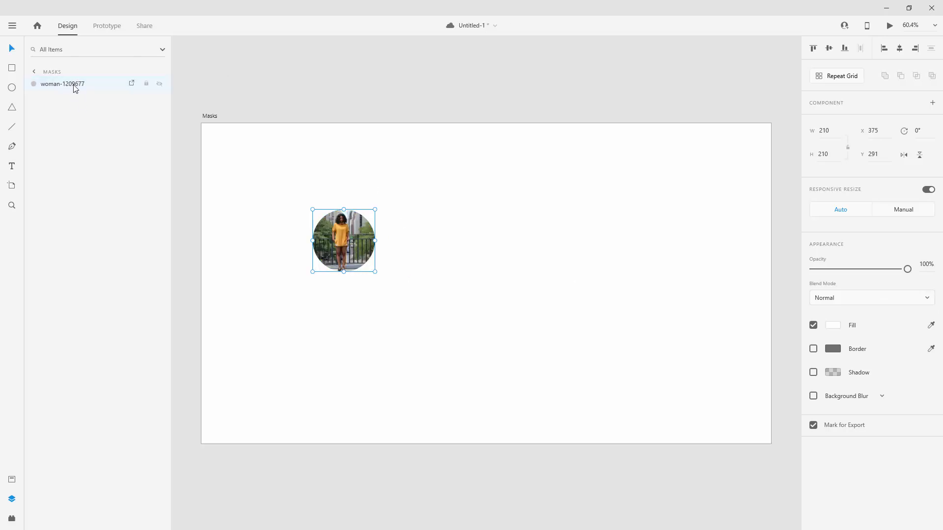
pyautogui.click(62, 84)
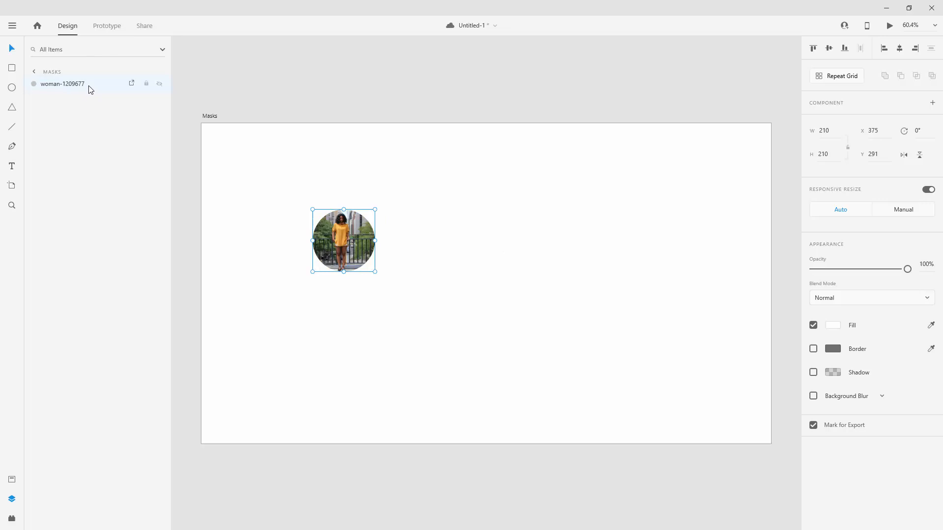
pyautogui.moveTo(131, 83)
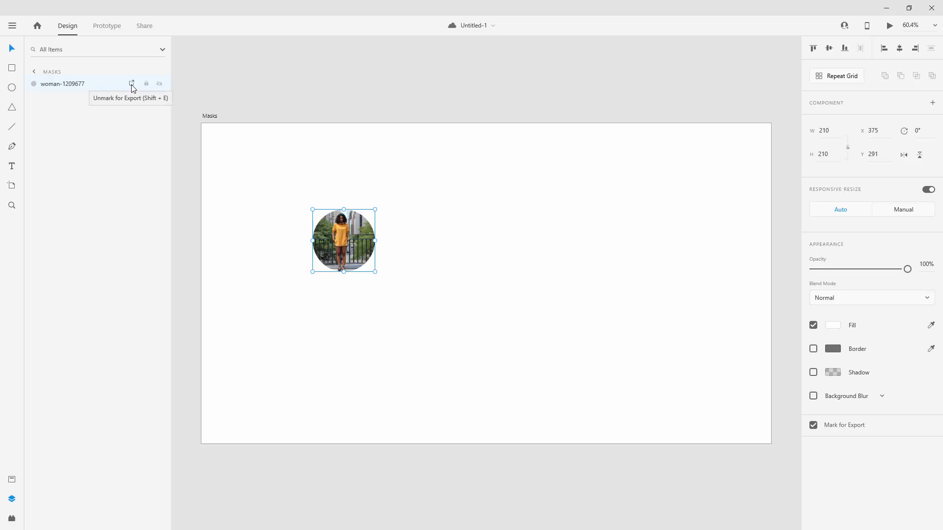
pyautogui.moveTo(322, 173)
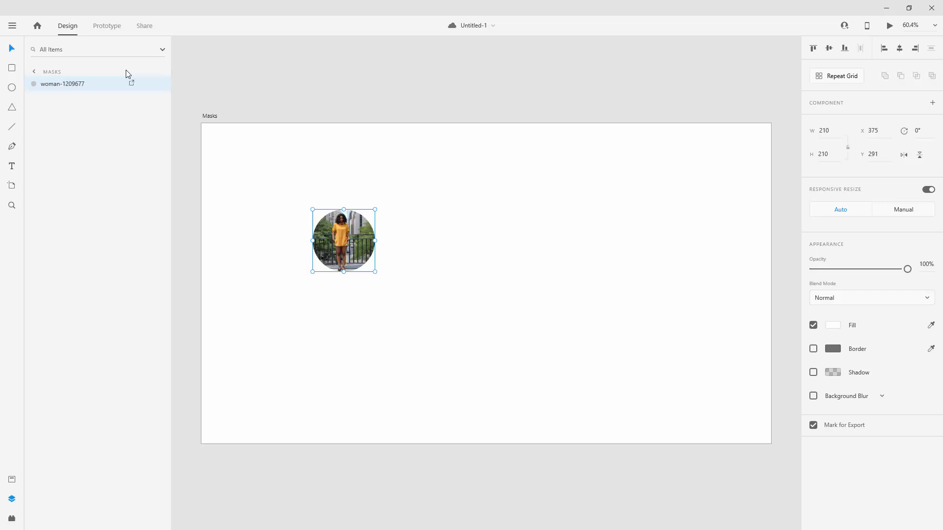
pyautogui.moveTo(253, 134)
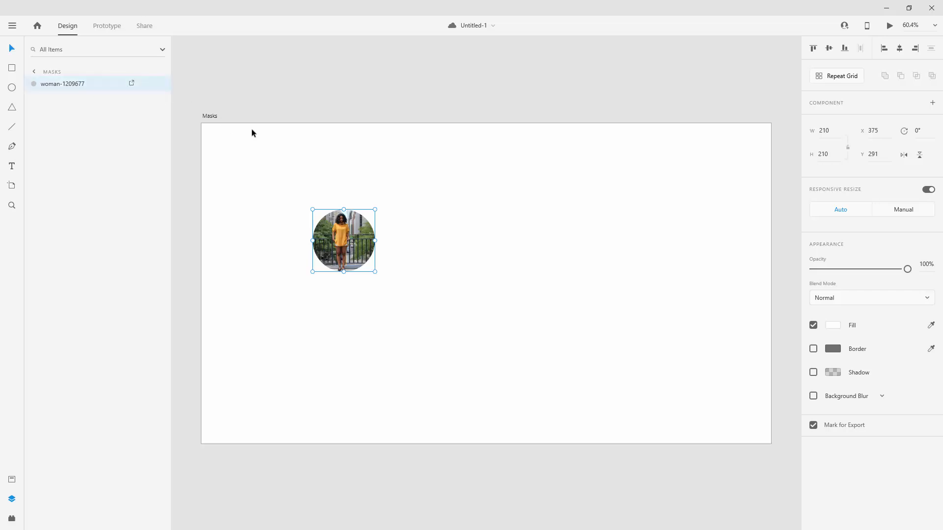
pyautogui.moveTo(324, 152)
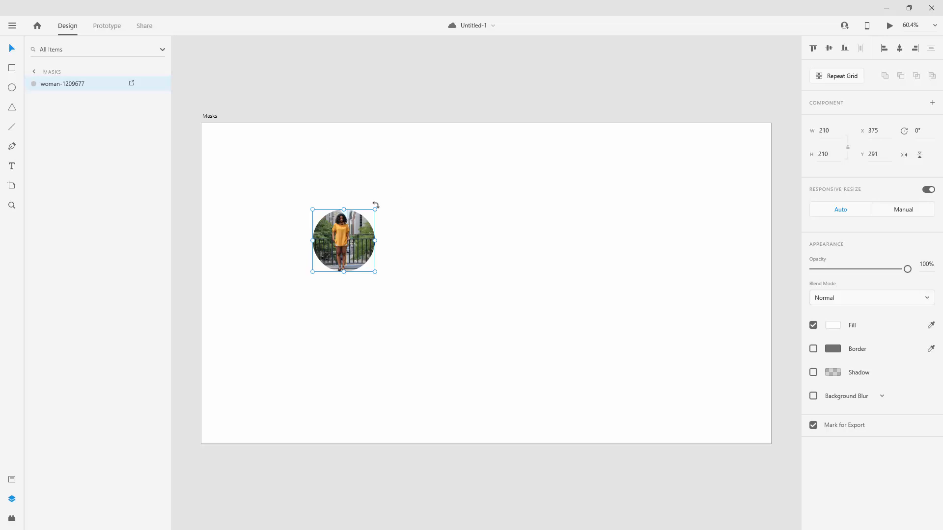
# Step: Crop closer on the woman in yellow and move the avatar circle upper left
pyautogui.moveTo(376, 206); pyautogui.dragTo(399, 252)
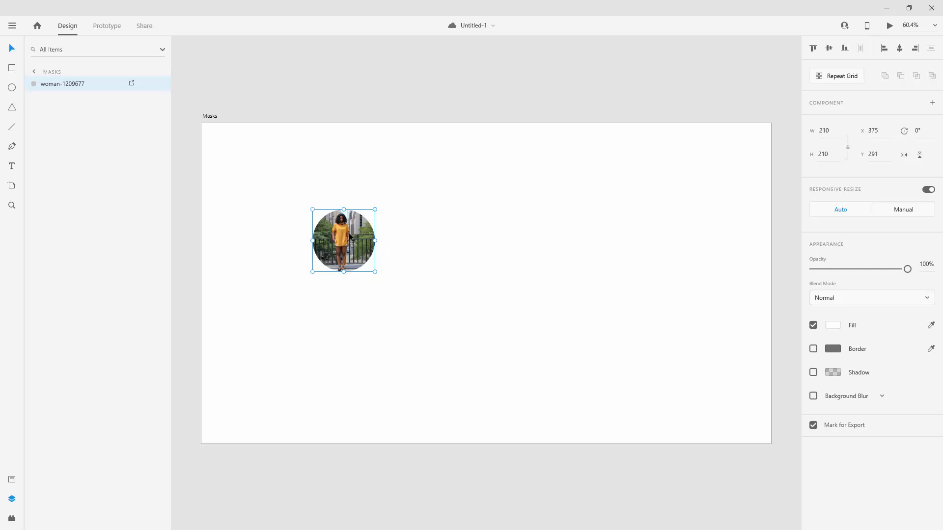
pyautogui.doubleClick(343, 240)
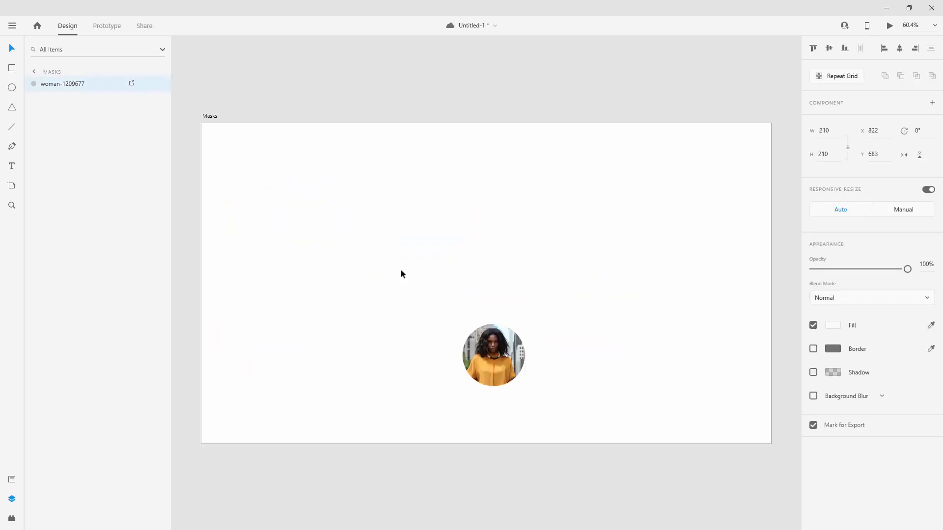
pyautogui.moveTo(493, 355); pyautogui.dragTo(327, 215)
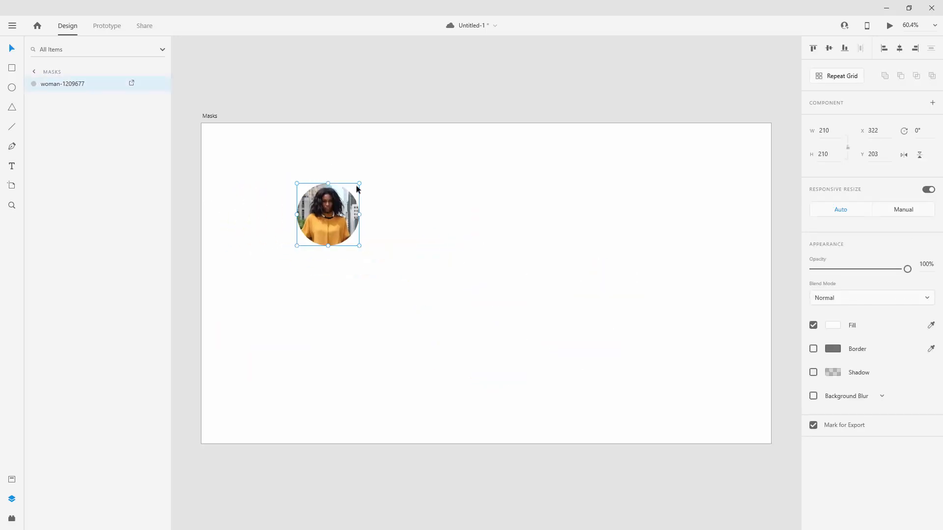
pyautogui.moveTo(361, 181); pyautogui.dragTo(361, 182)
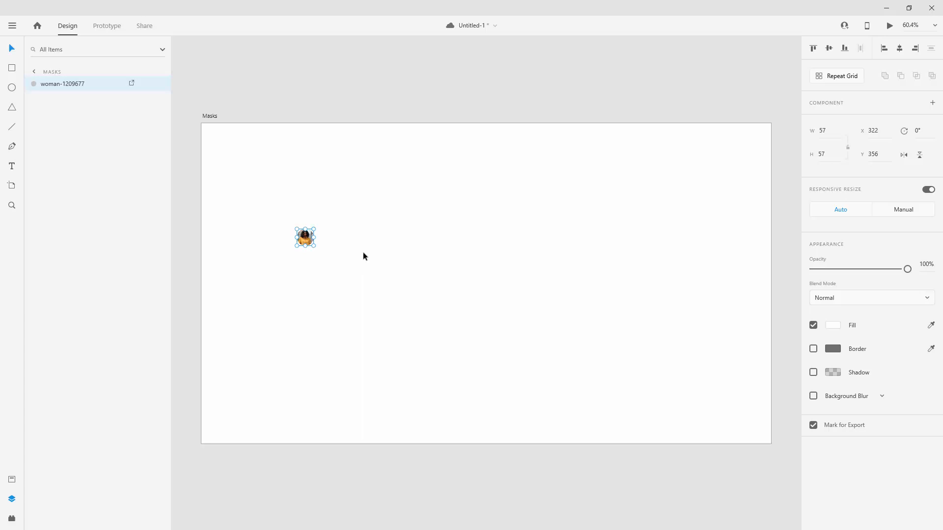
pyautogui.moveTo(324, 236)
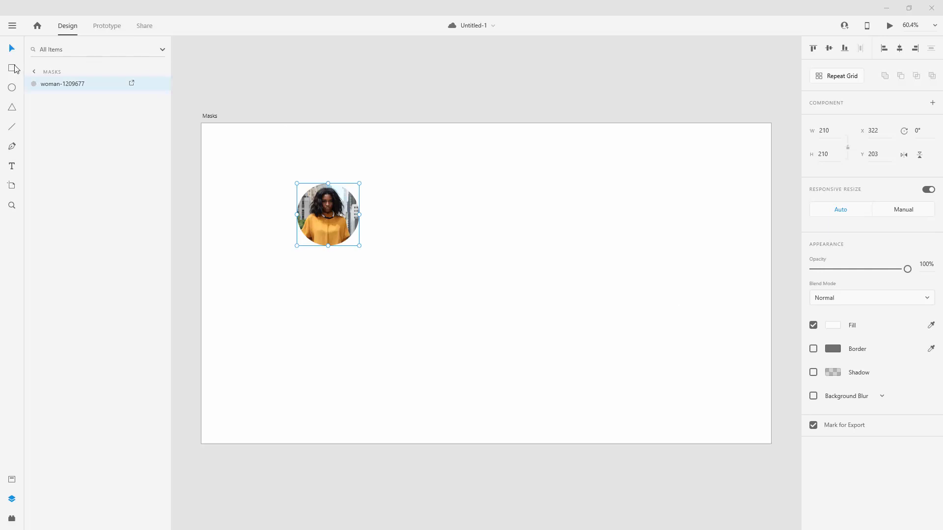
# Step: Draw a rectangle below the avatar photo and set its height to 150
pyautogui.click(12, 68)
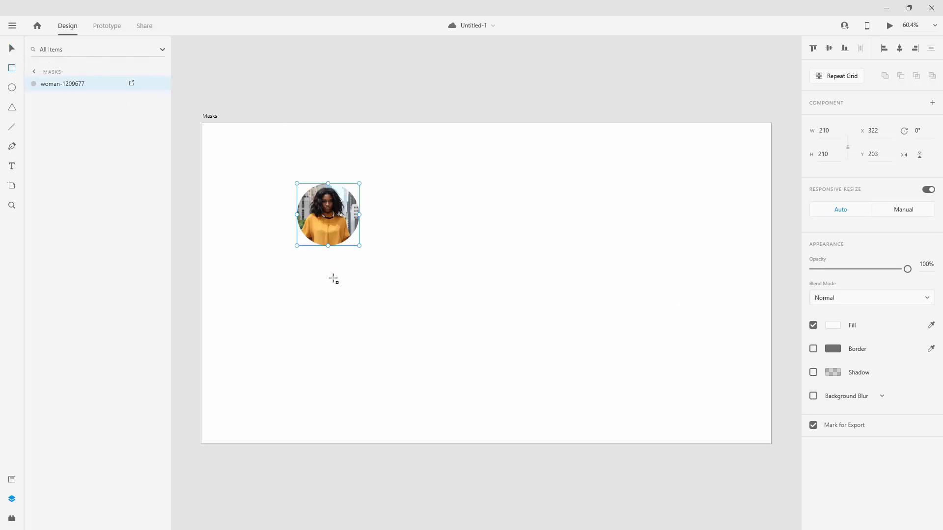
pyautogui.moveTo(389, 297); pyautogui.dragTo(536, 338)
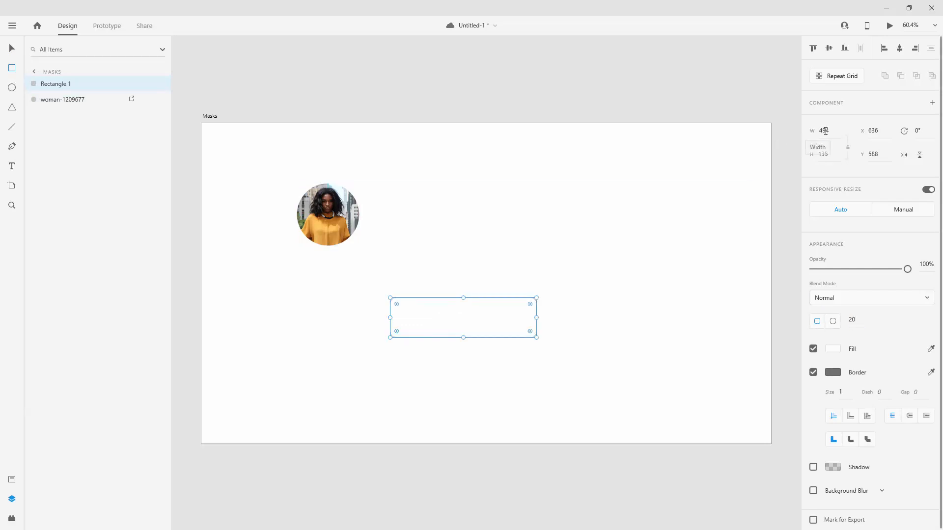
pyautogui.press('Tab')
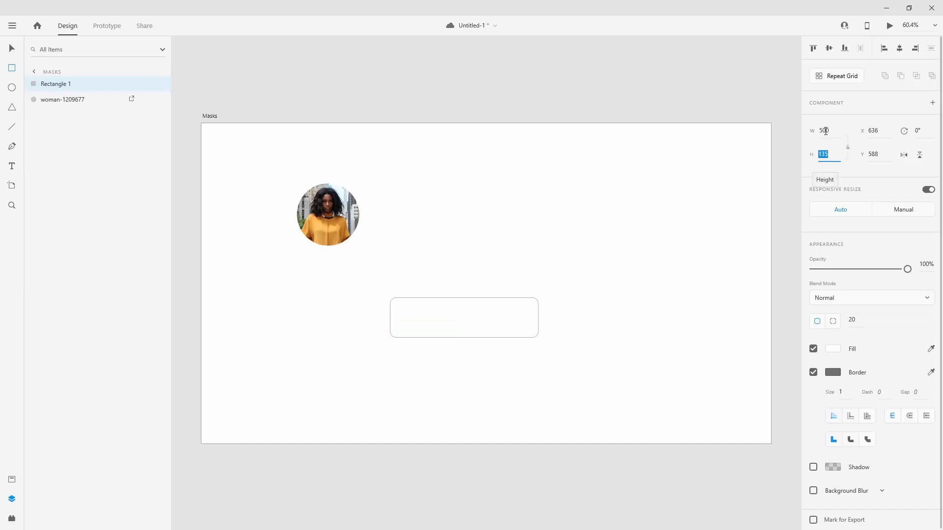
pyautogui.write('150')
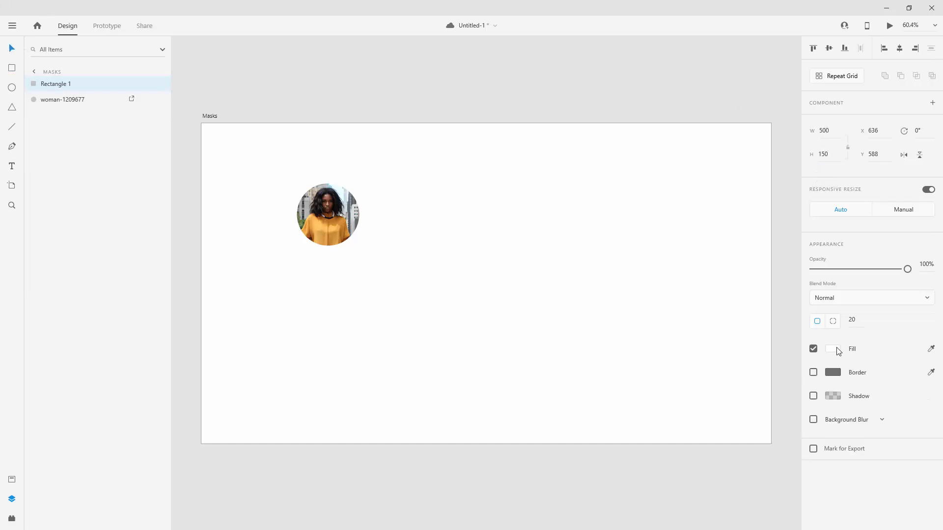
# Step: Give the rectangle a light grey-lavender fill from the colour picker
pyautogui.click(833, 348)
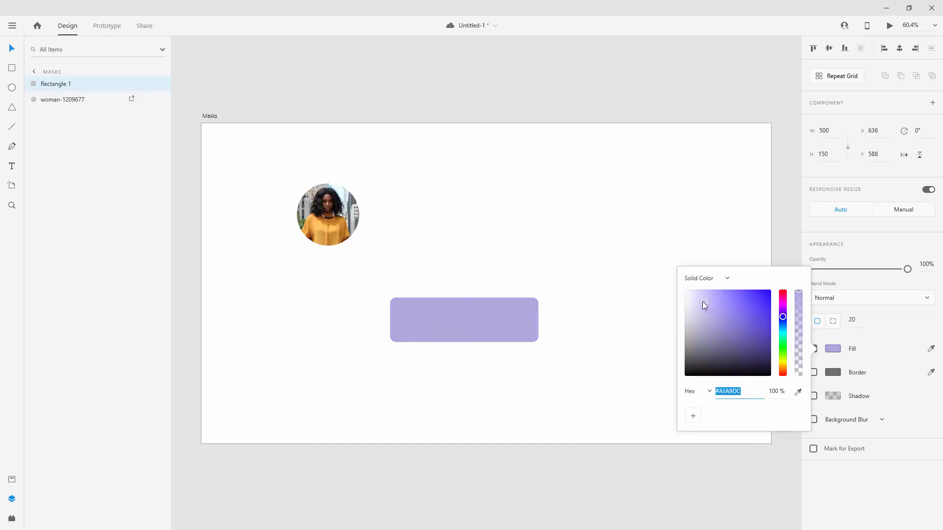
pyautogui.click(691, 319)
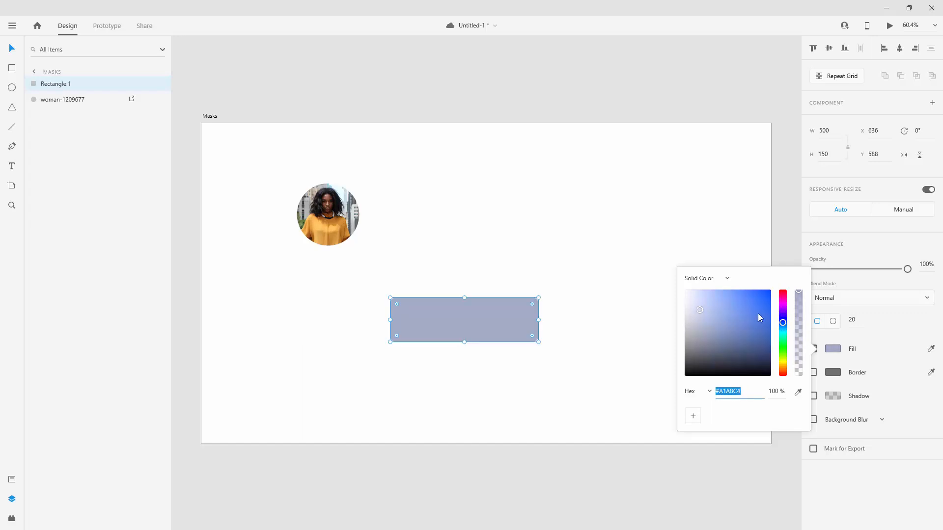
pyautogui.click(691, 306)
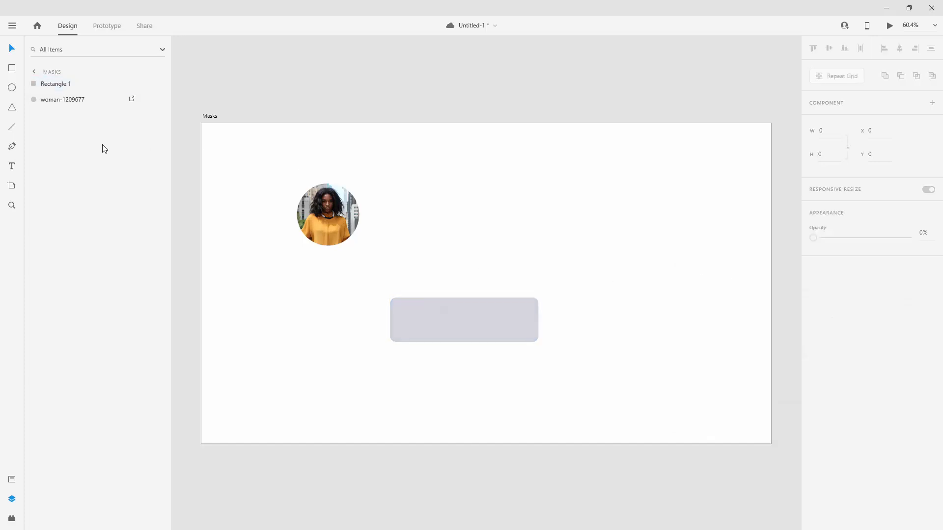
# Step: Add a bold Lato 'Edit' text label and centre it on the grey rectangle
pyautogui.click(11, 166)
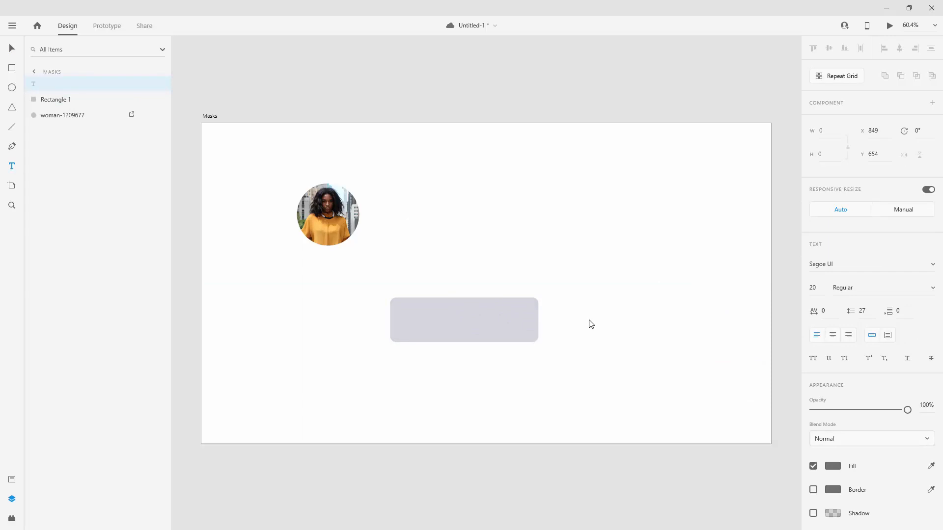
pyautogui.write('Edit')
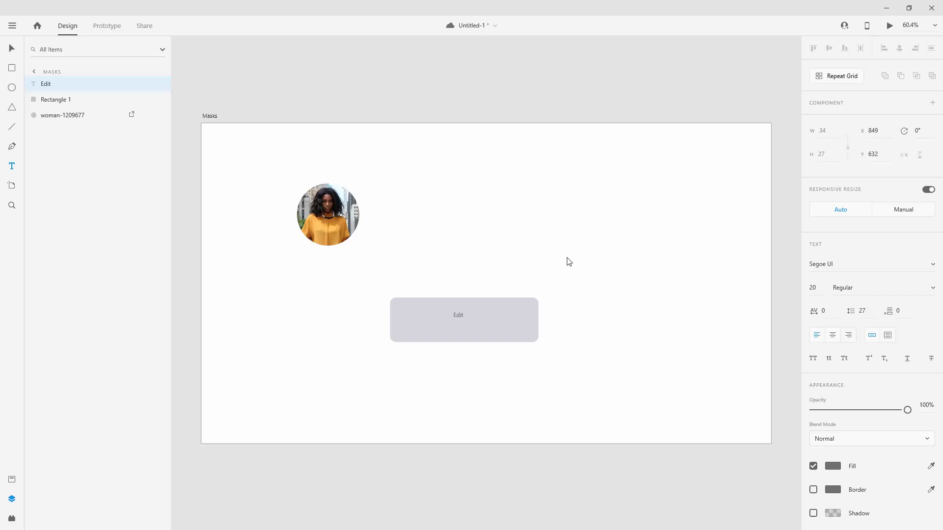
pyautogui.click(841, 264)
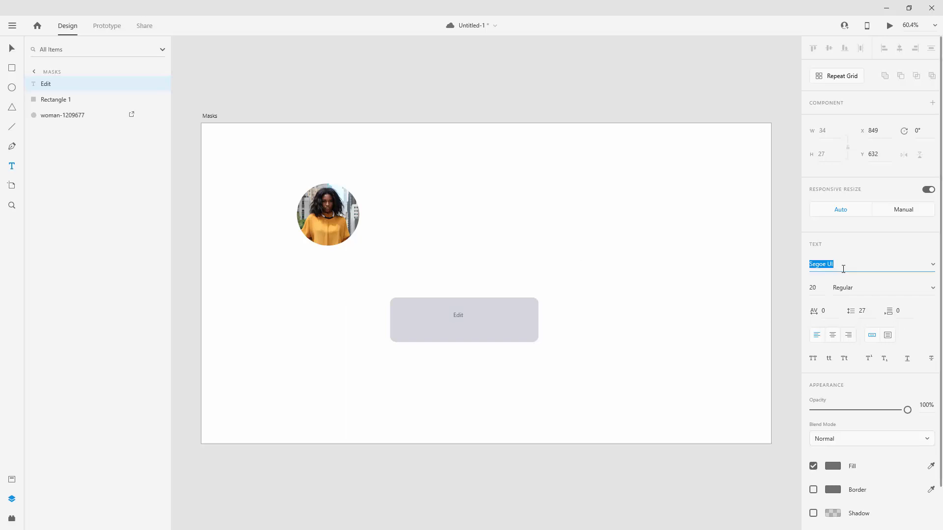
pyautogui.write('Lato')
pyautogui.click(818, 288)
pyautogui.write('40')
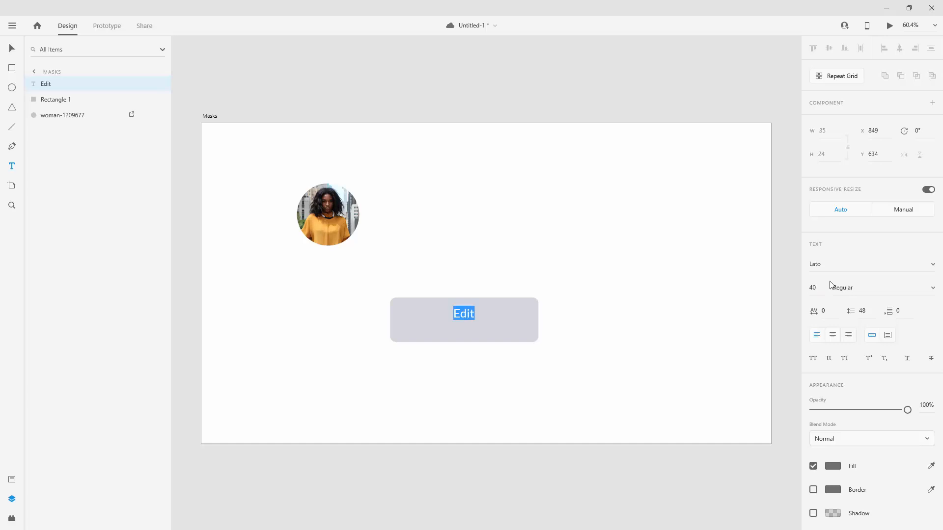
pyautogui.click(871, 288)
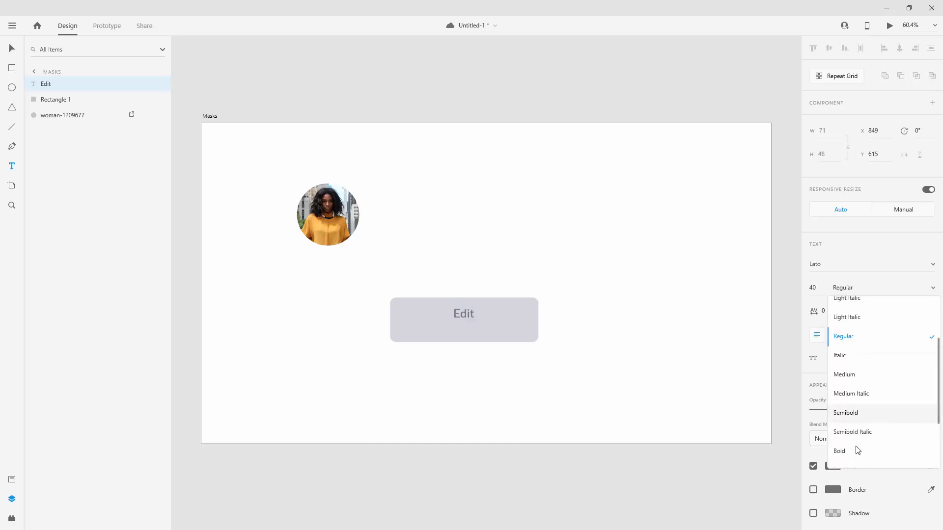
pyautogui.click(838, 450)
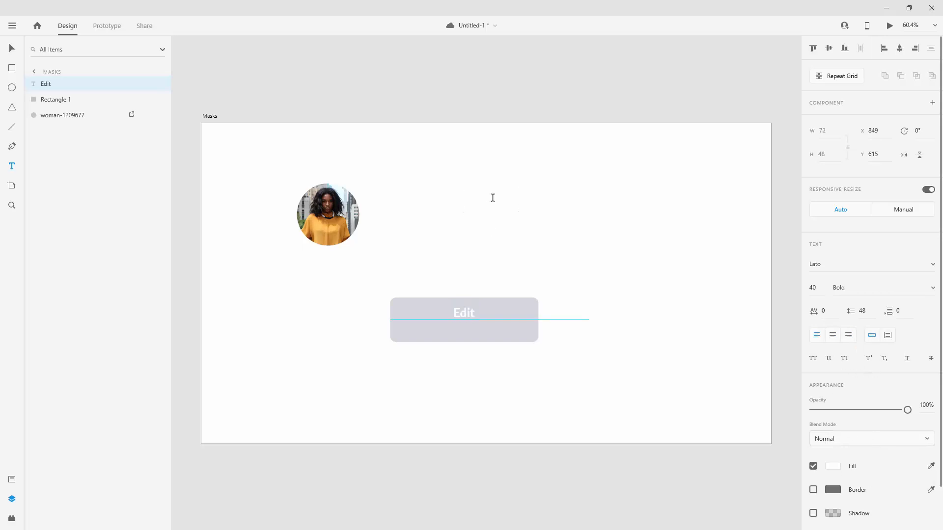
pyautogui.doubleClick(463, 313)
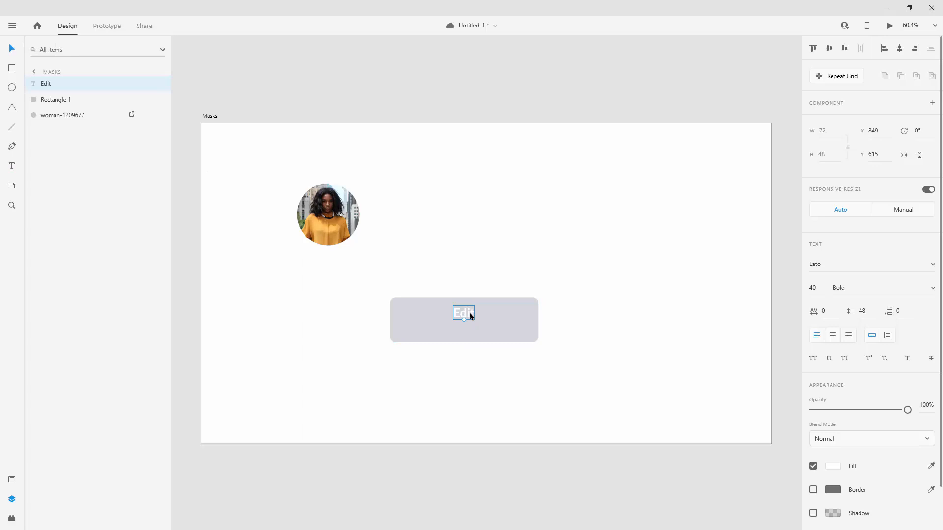
pyautogui.moveTo(463, 313); pyautogui.dragTo(464, 320)
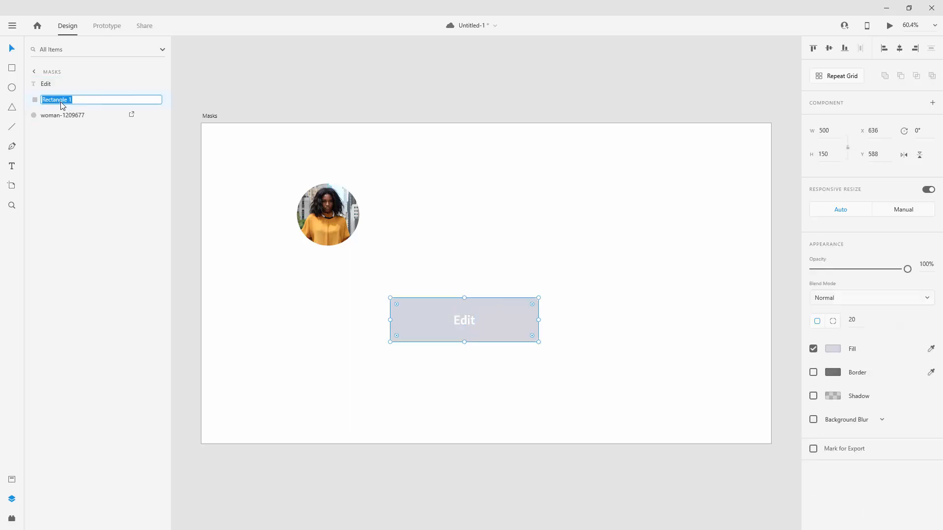
# Step: Rename the rectangle 'btn' and group it with 'Edit' as 'button'
pyautogui.write('btn')
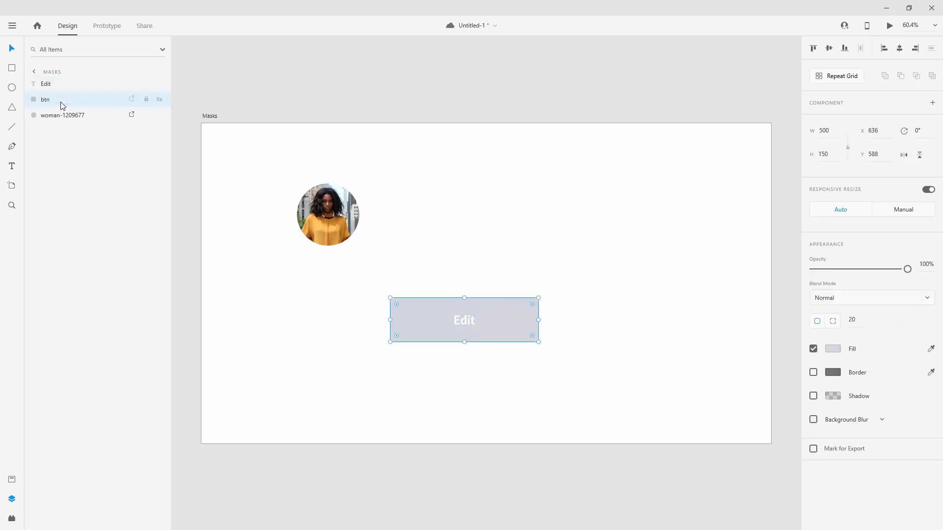
pyautogui.click(46, 84)
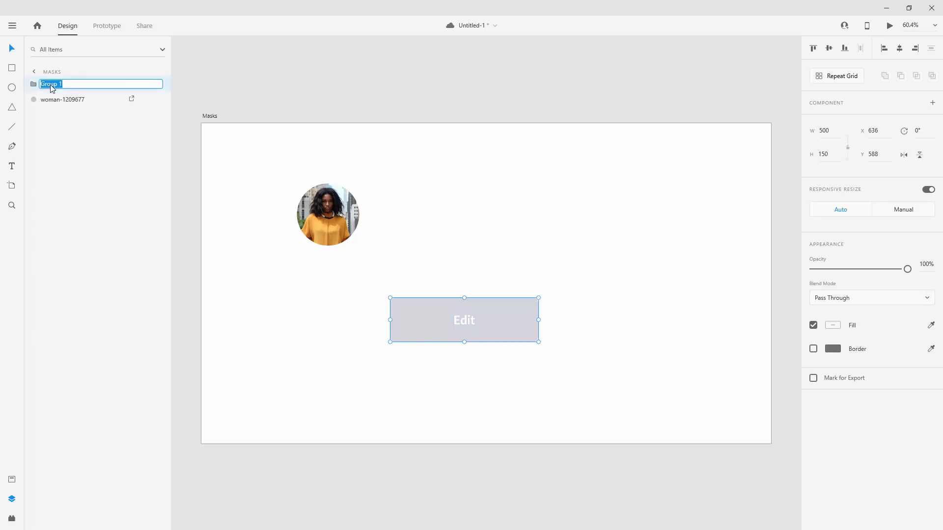
pyautogui.write('button')
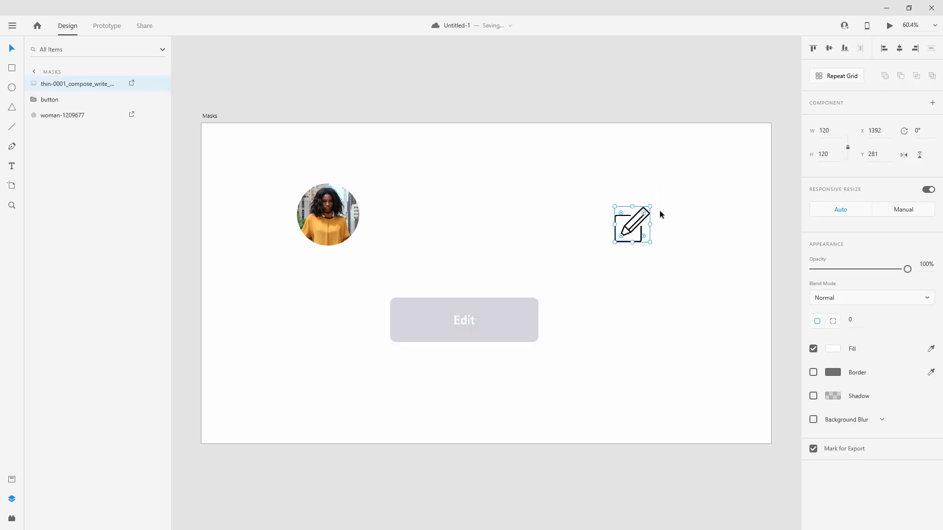
# Step: Shrink the pencil icon to 65 by 65 and place it left of 'Edit'
pyautogui.moveTo(631, 225); pyautogui.dragTo(440, 305)
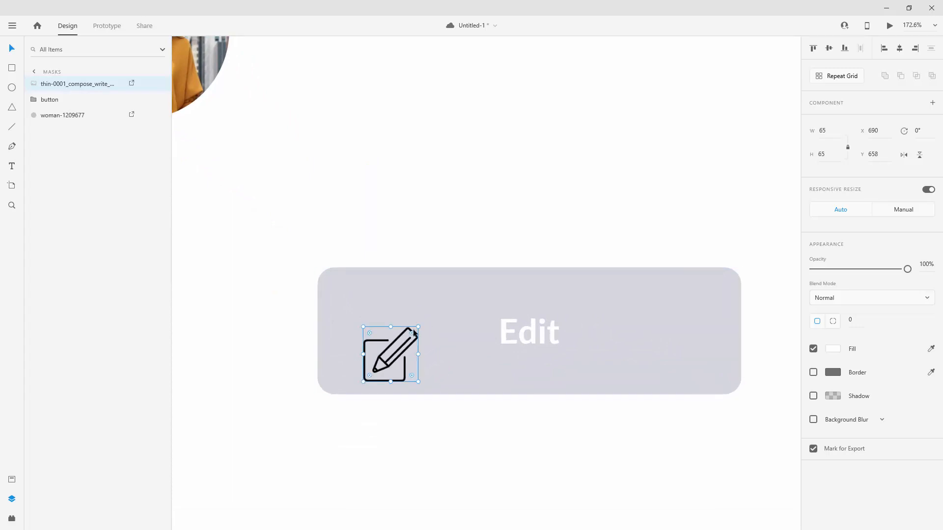
pyautogui.moveTo(390, 353); pyautogui.dragTo(398, 329)
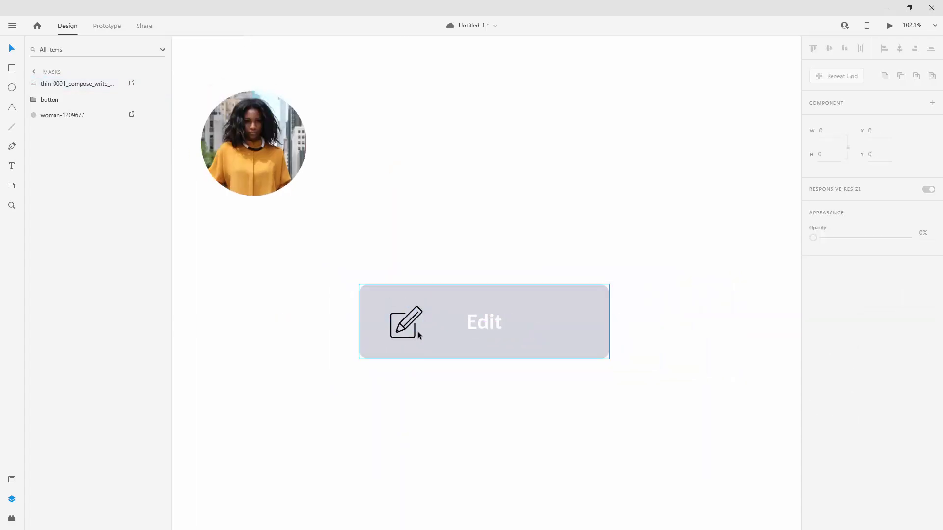
pyautogui.scroll(-3)
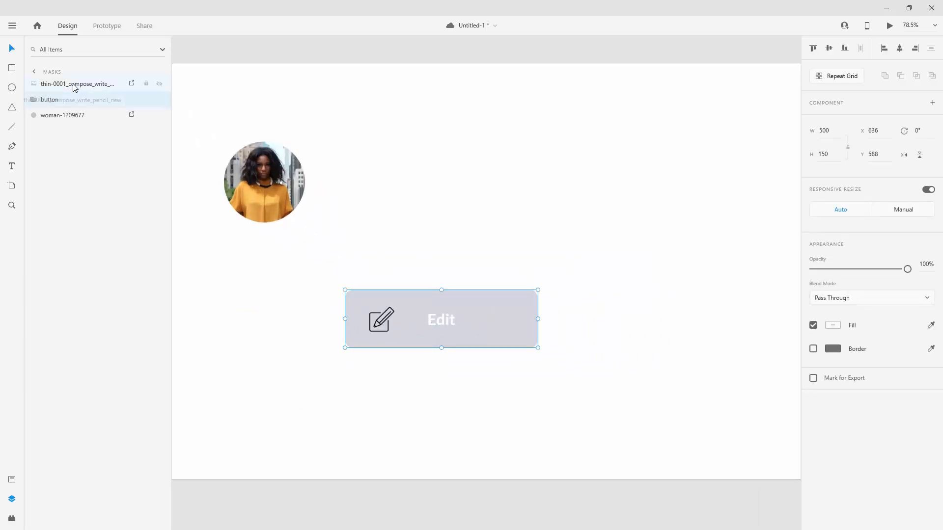
# Step: Rename the pencil image layer 'icon' and move it into the button group
pyautogui.doubleClick(77, 84)
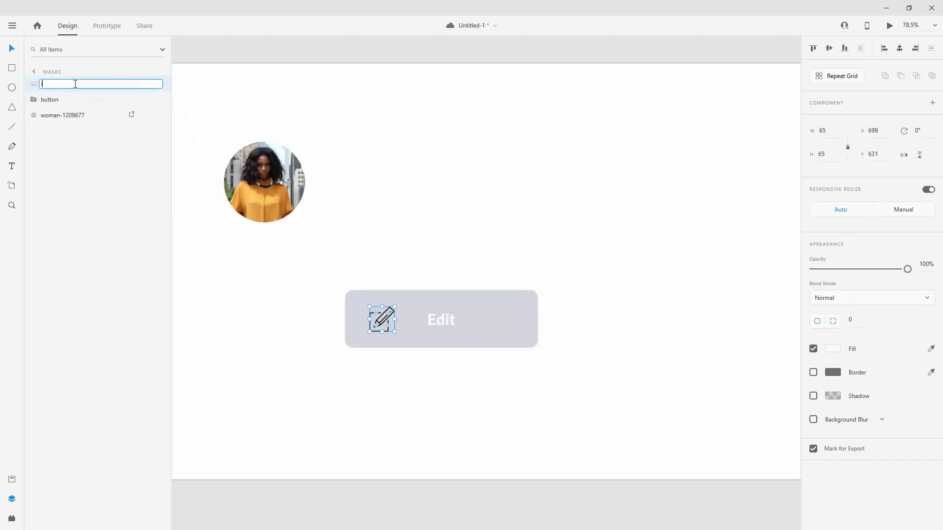
pyautogui.write('icon')
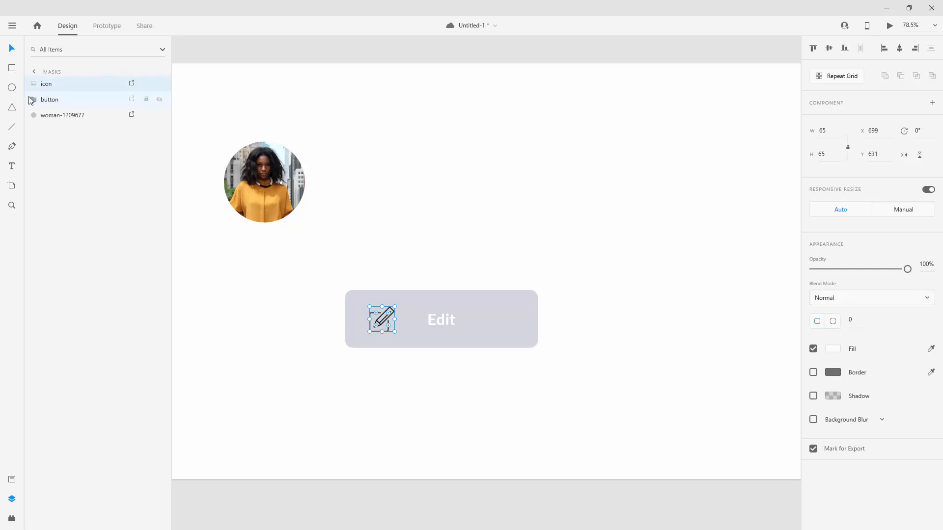
pyautogui.click(49, 99)
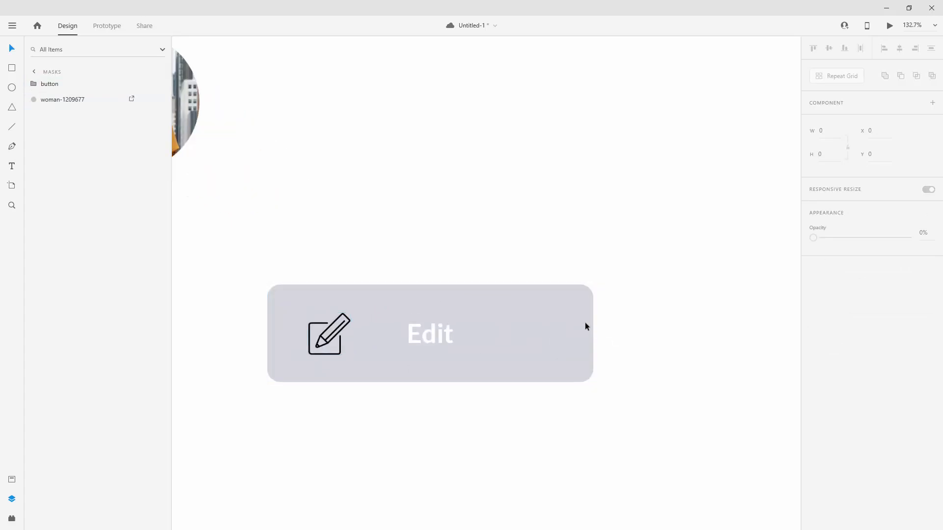
pyautogui.click(430, 334)
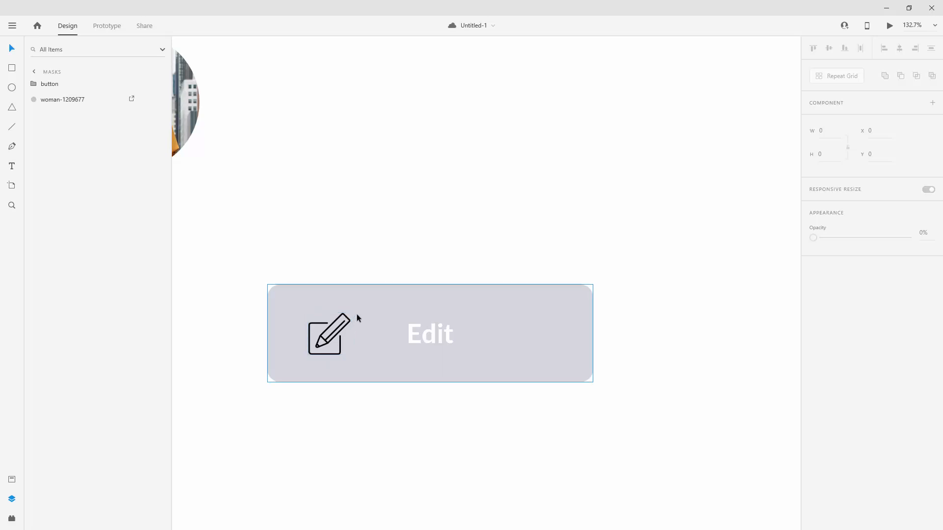
# Step: Duplicate the btn rectangle and rename the copy 'mask'
pyautogui.click(49, 83)
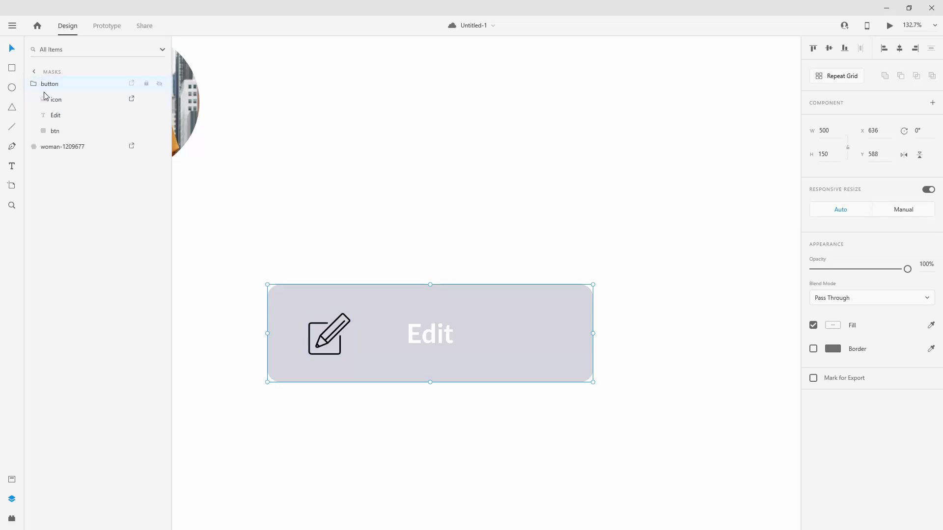
pyautogui.click(54, 130)
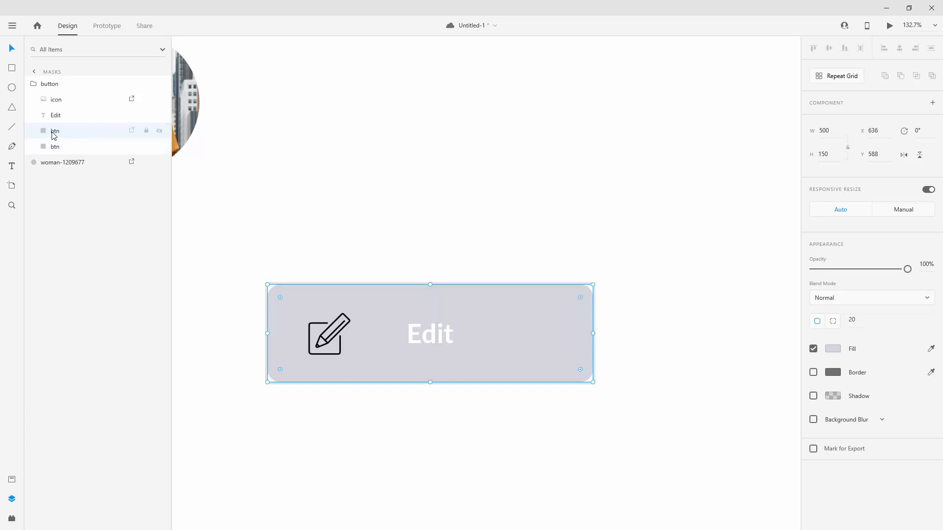
pyautogui.doubleClick(55, 130)
pyautogui.write('mask')
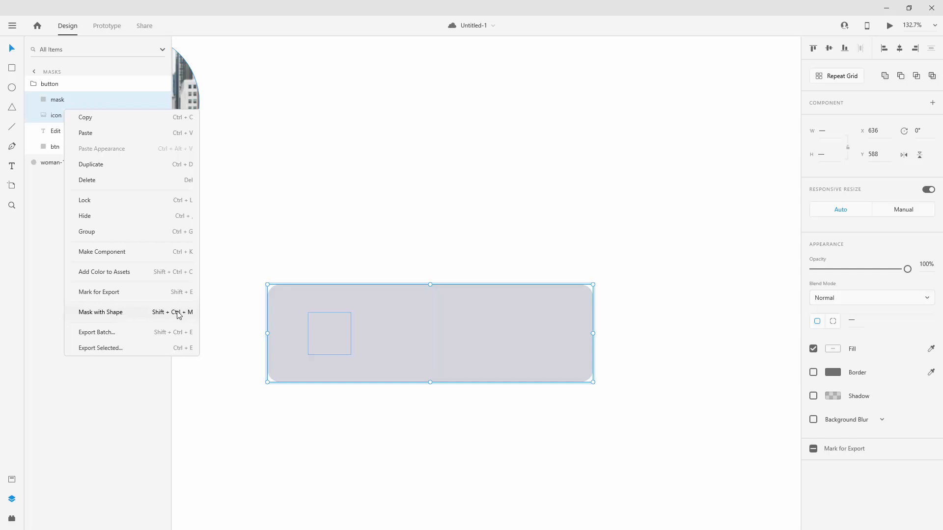
# Step: Mask the icon with the rectangle copy and name the mask group 'mask'
pyautogui.click(101, 312)
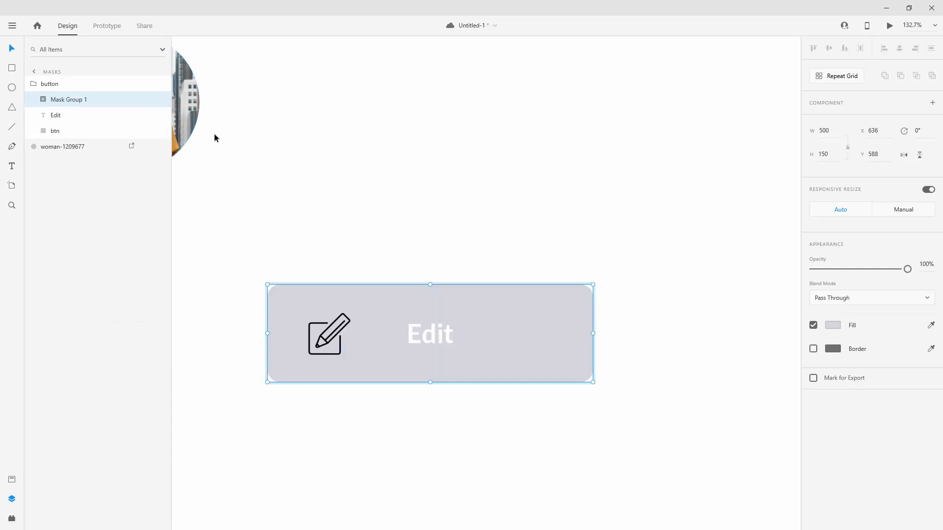
pyautogui.moveTo(373, 335)
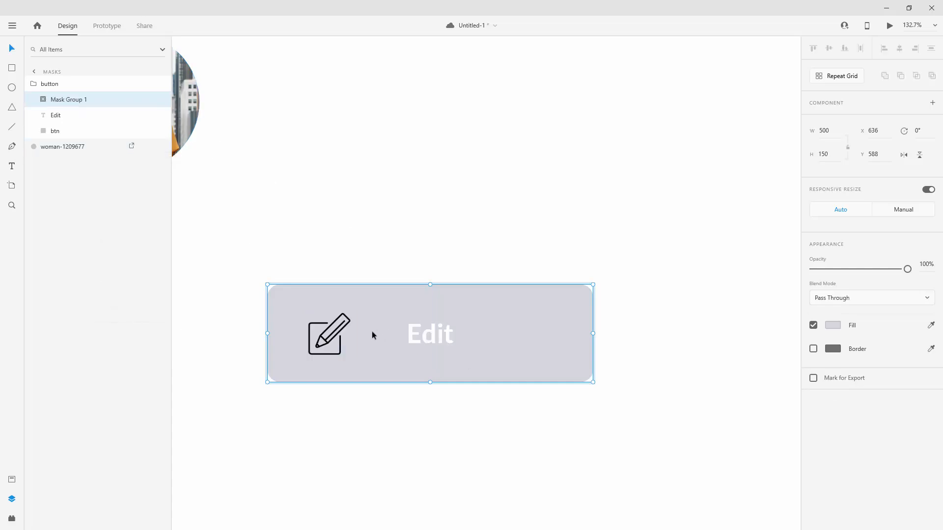
pyautogui.moveTo(369, 332)
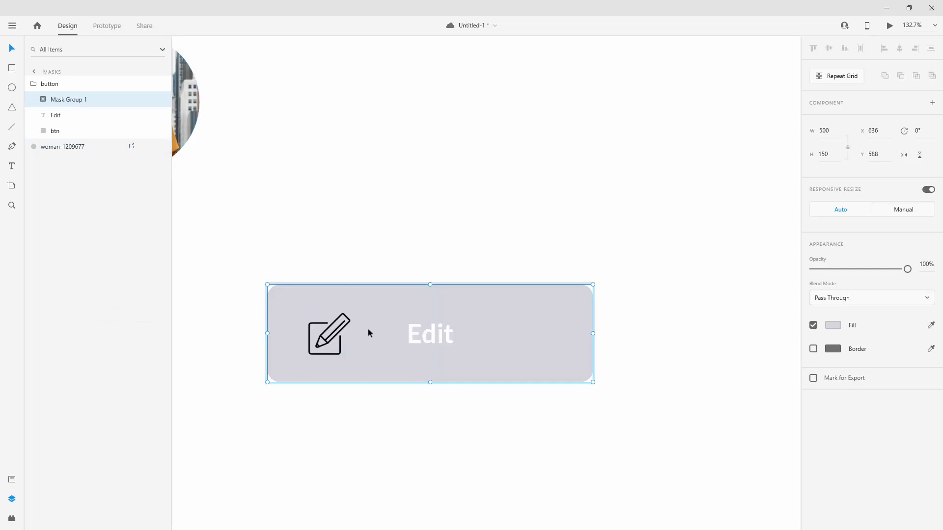
pyautogui.doubleClick(69, 99)
pyautogui.write('mask')
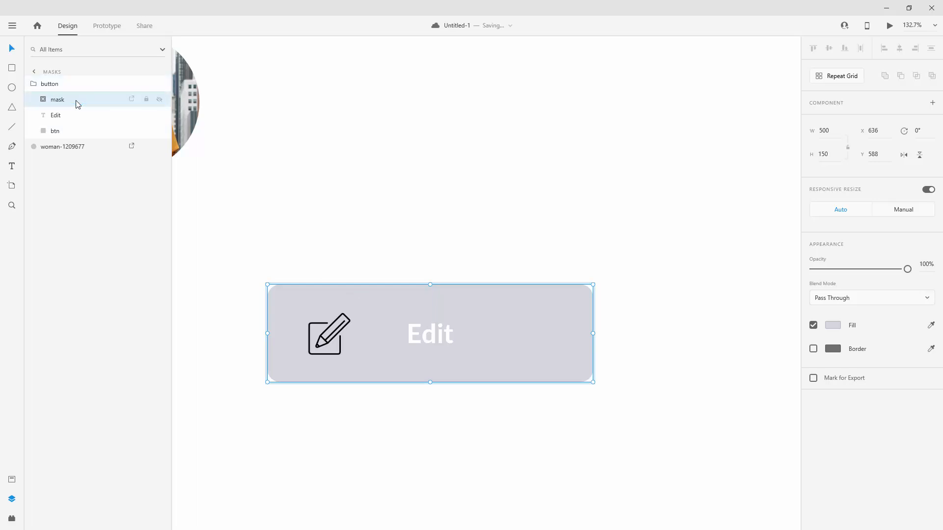
pyautogui.click(57, 99)
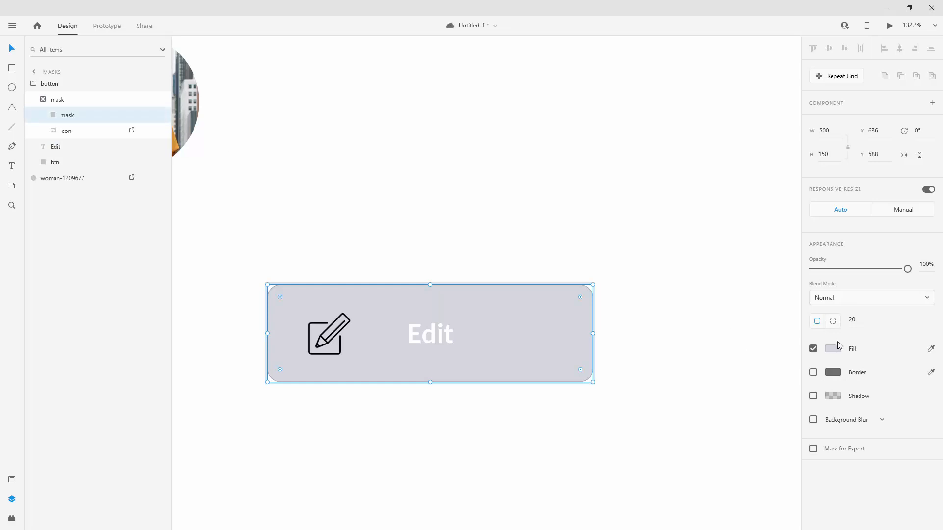
# Step: Narrow the mask rectangle to about 91 wide so only the pencil icon shows
pyautogui.click(833, 348)
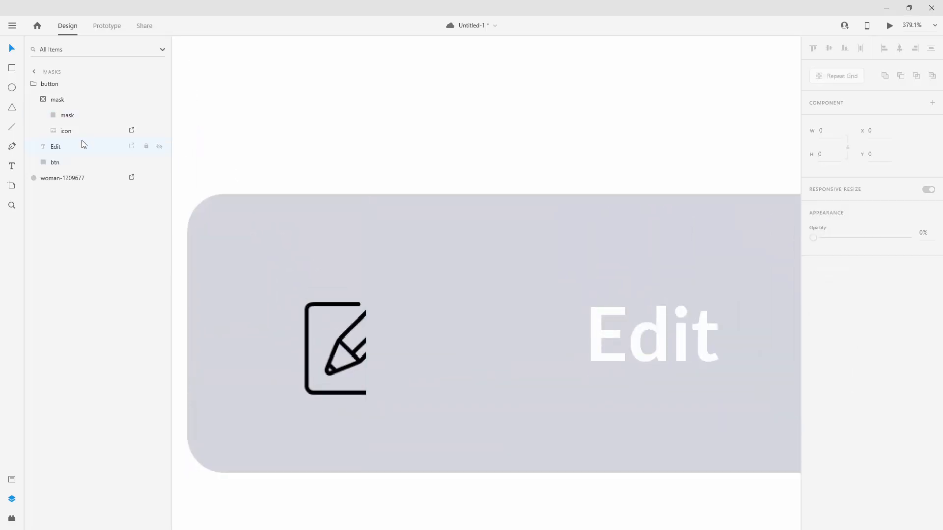
pyautogui.click(67, 115)
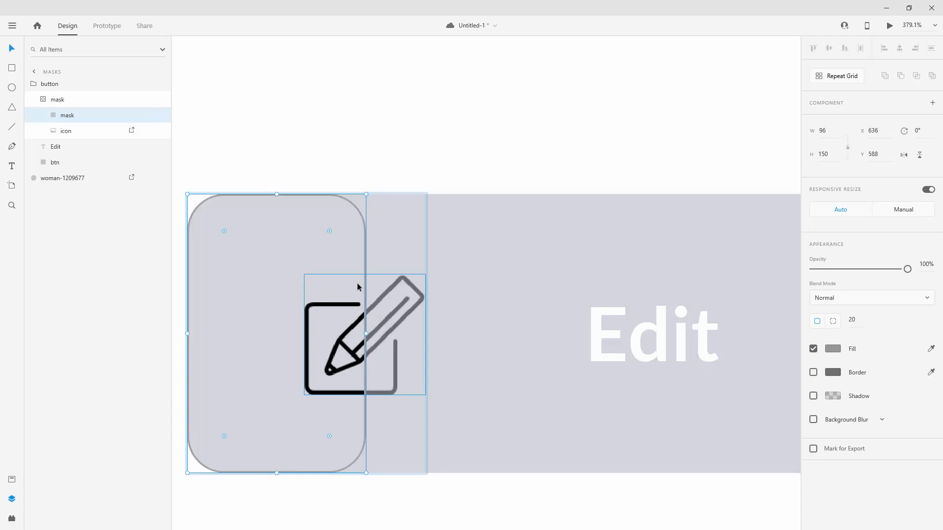
pyautogui.moveTo(367, 334); pyautogui.dragTo(361, 334)
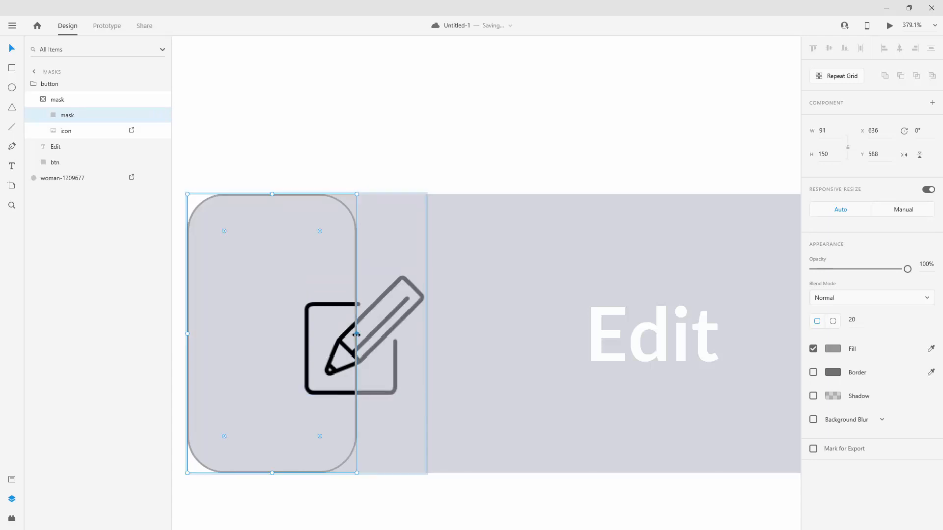
pyautogui.click(354, 335)
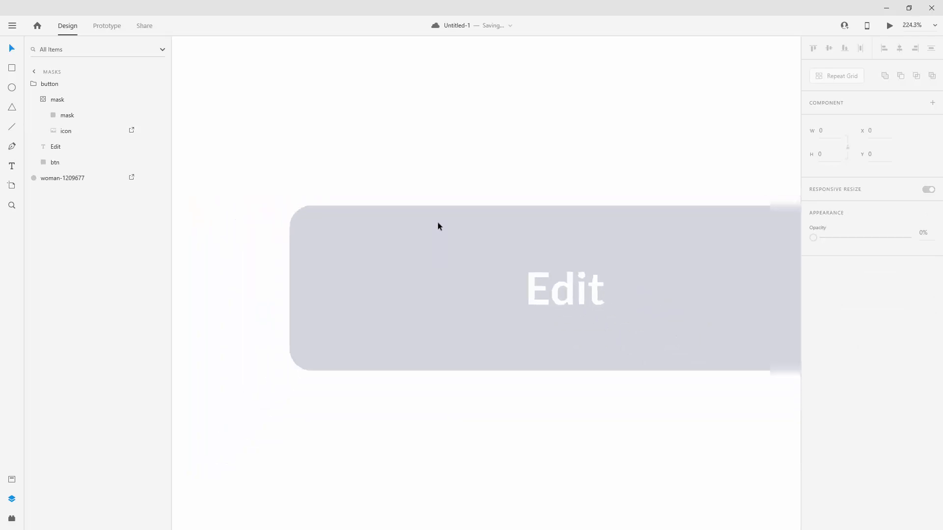
pyautogui.click(68, 115)
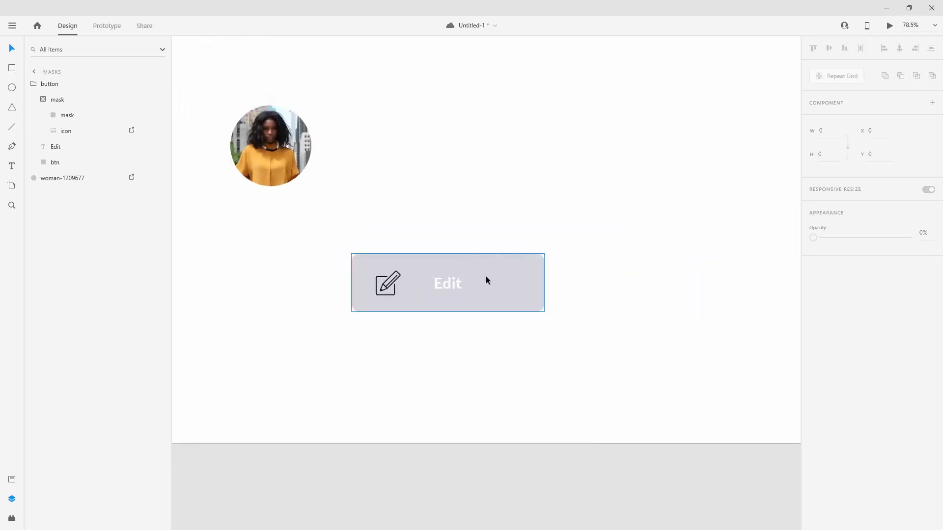
pyautogui.moveTo(503, 270)
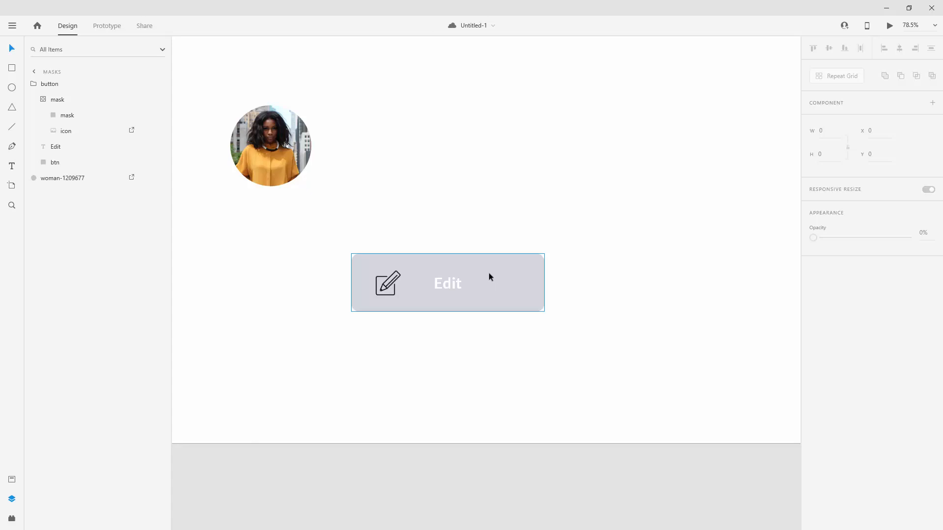
pyautogui.doubleClick(447, 283)
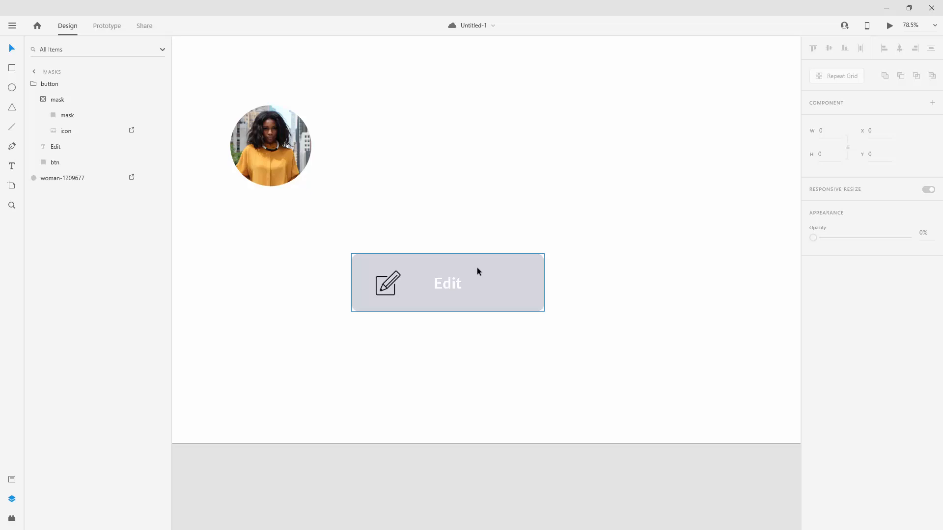
pyautogui.moveTo(474, 269)
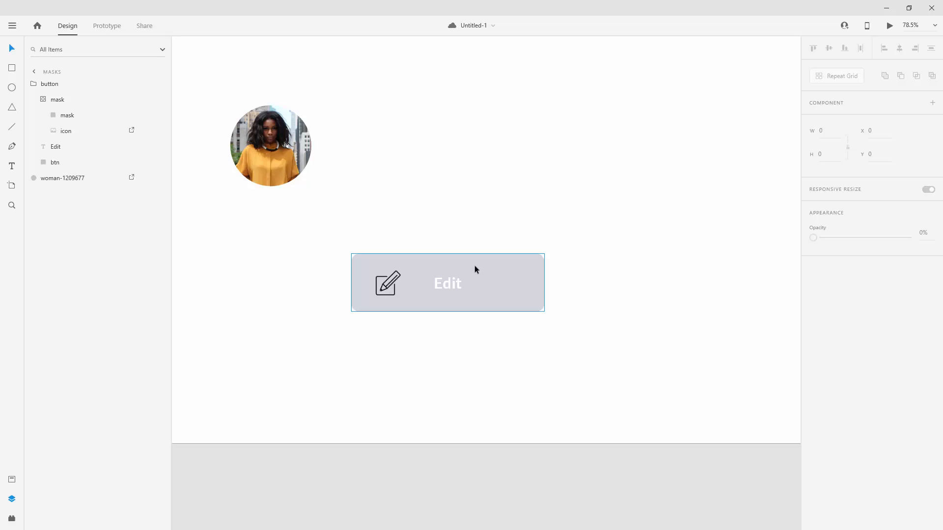
pyautogui.moveTo(372, 266)
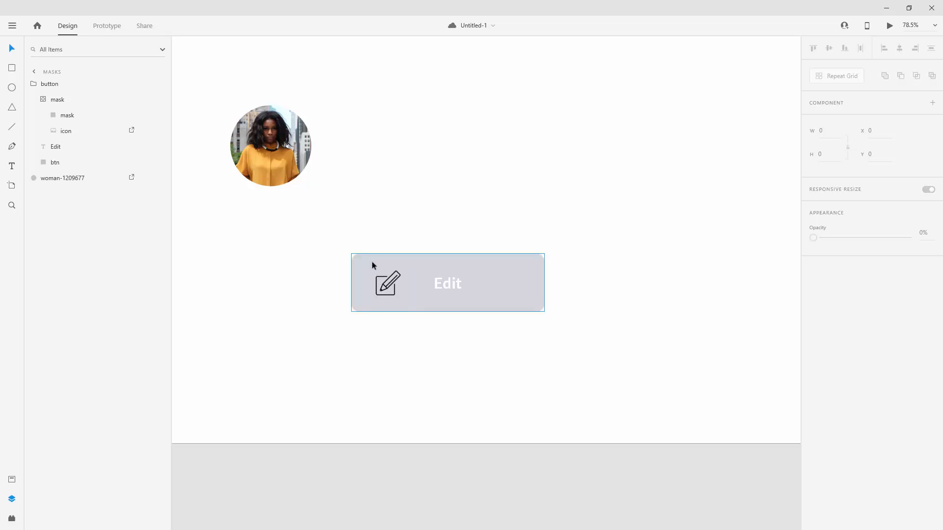